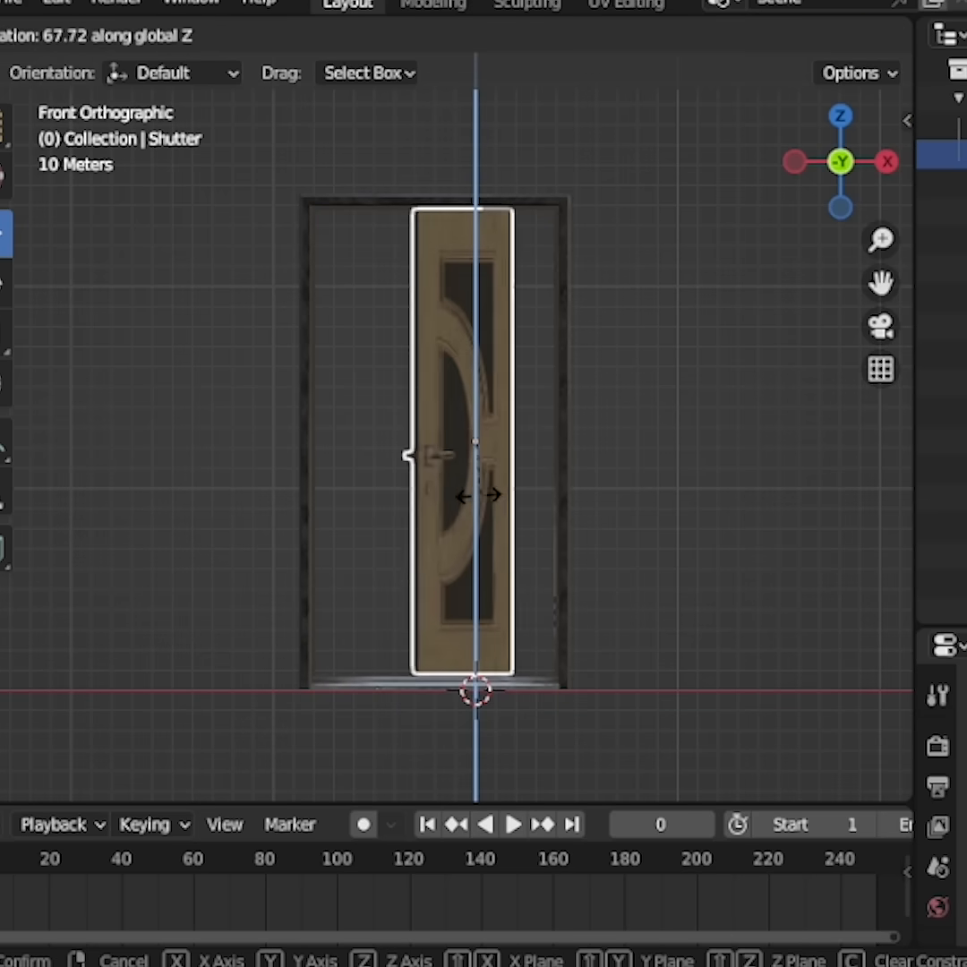
Stop the trial swing, then snap the 3D cursor onto the shutter's bottom hinge-side vertex in Edit Mode
click(475, 438)
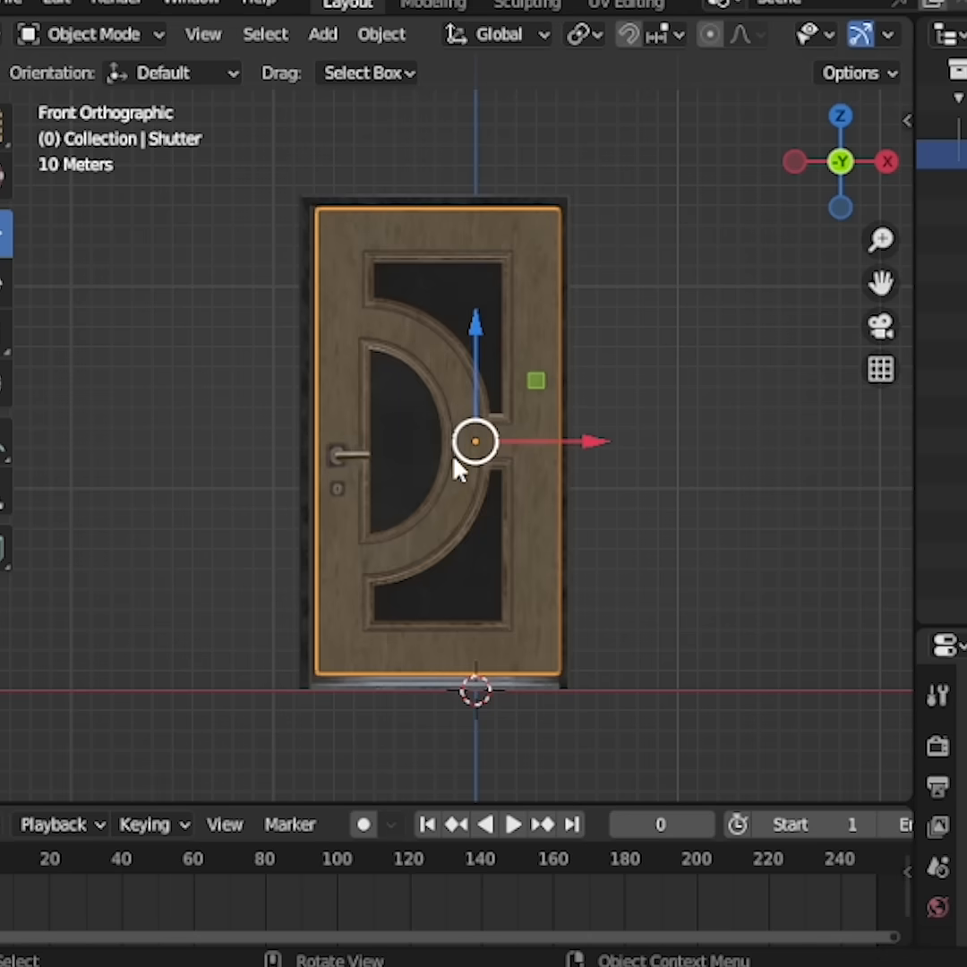
mouse_move(474, 488)
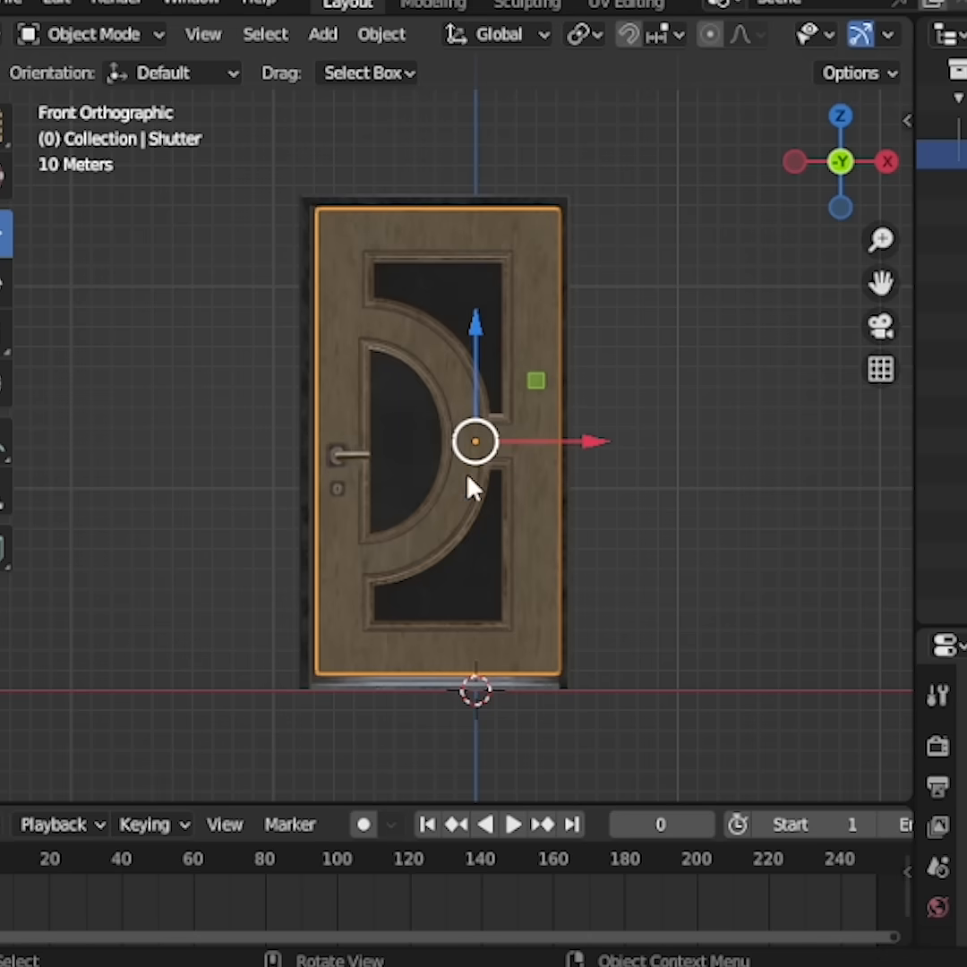
mouse_move(492, 501)
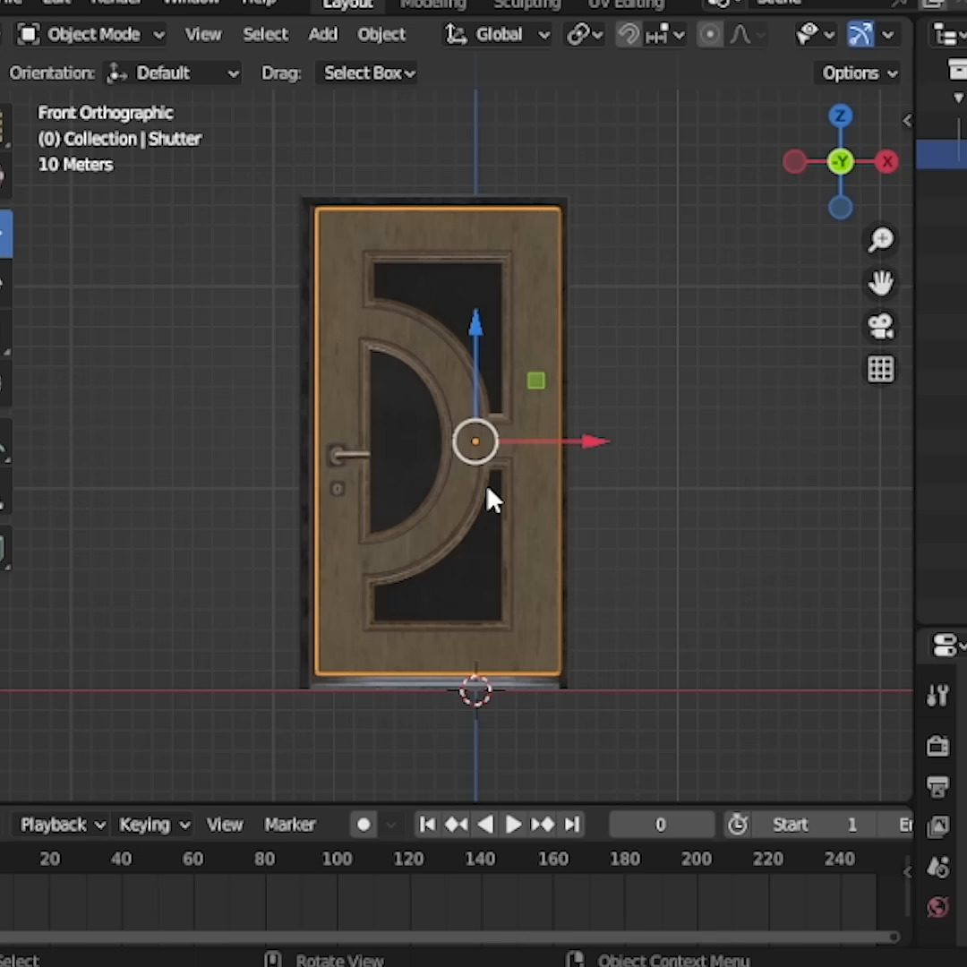
key(Tab)
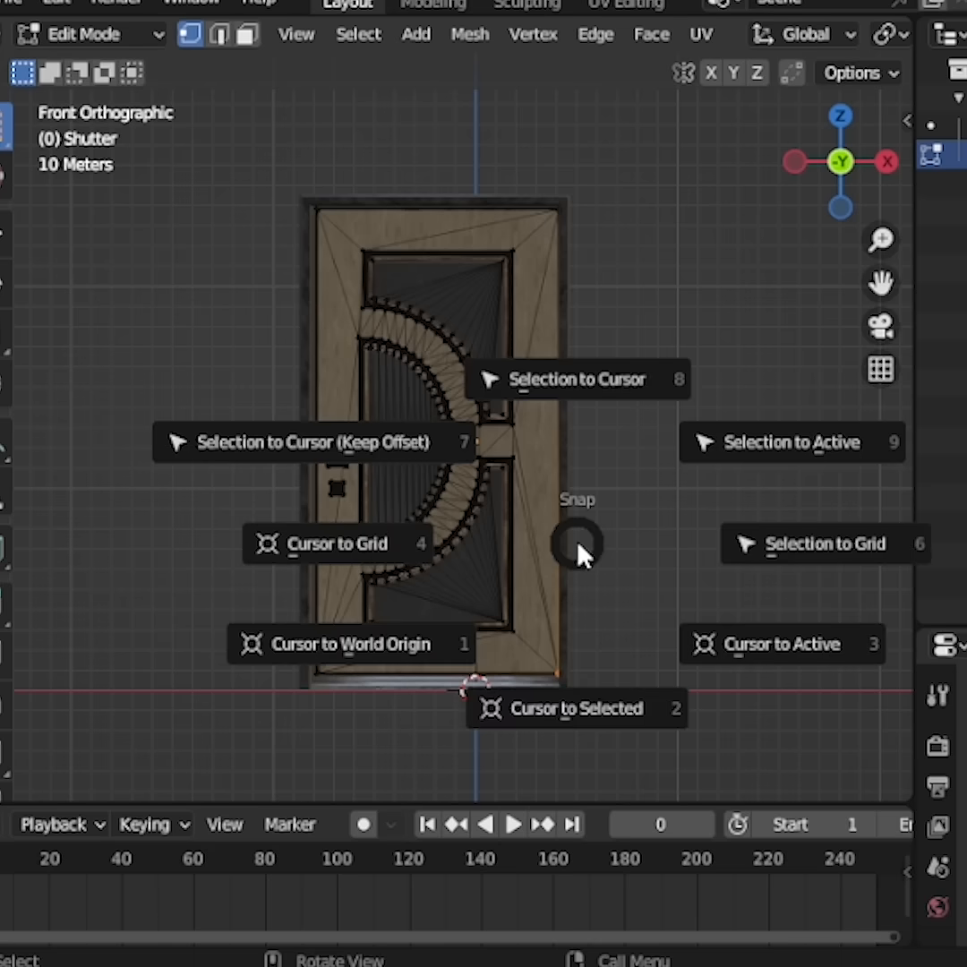
click(576, 708)
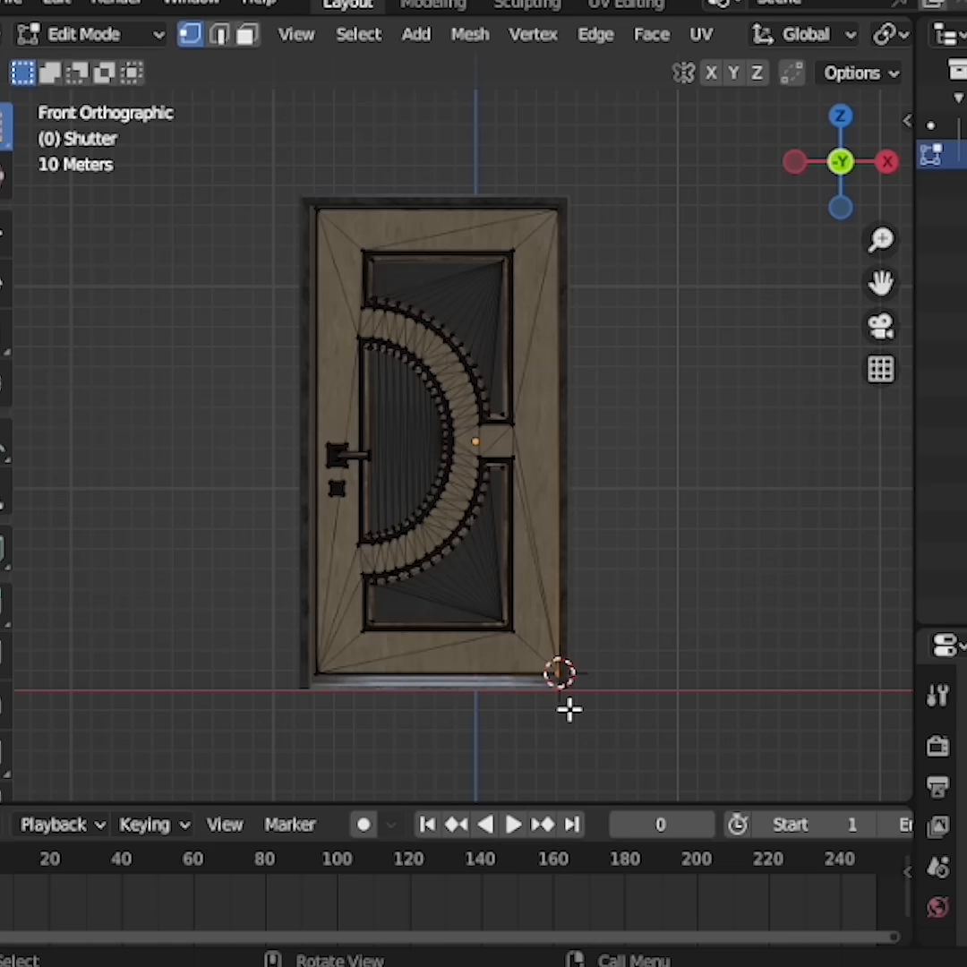
mouse_move(551, 611)
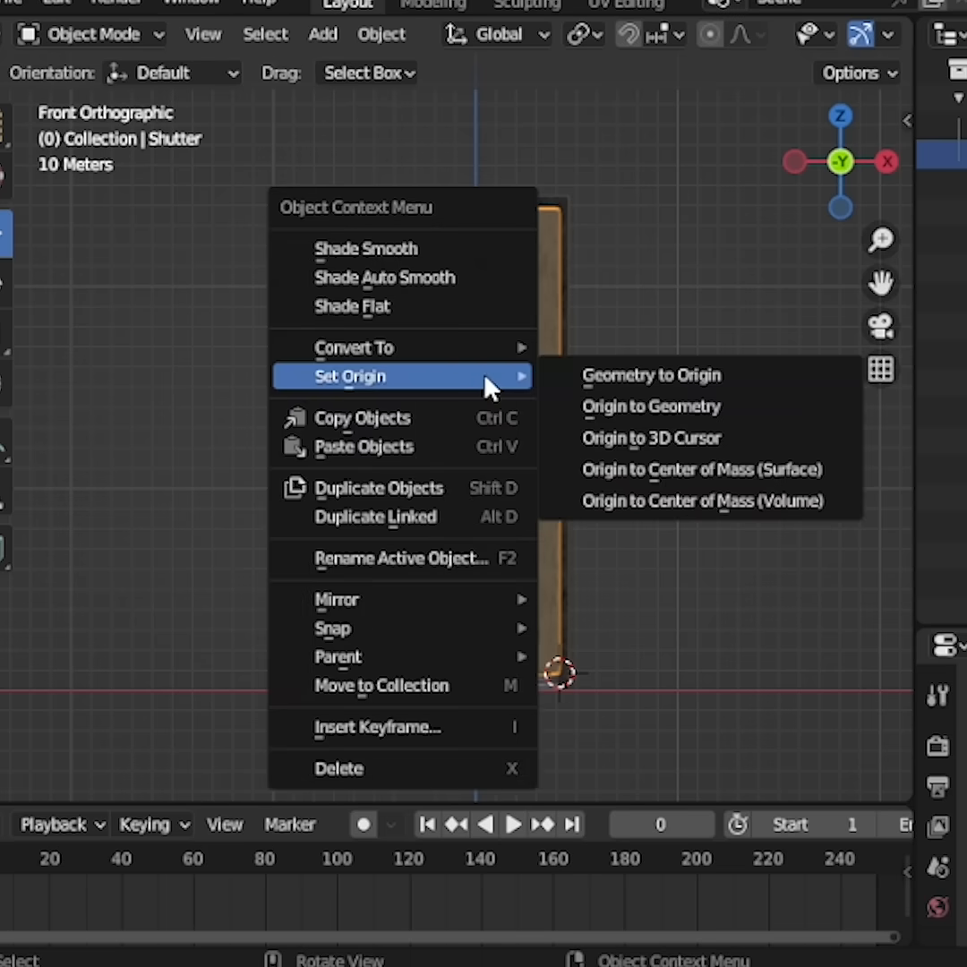
mouse_move(638, 375)
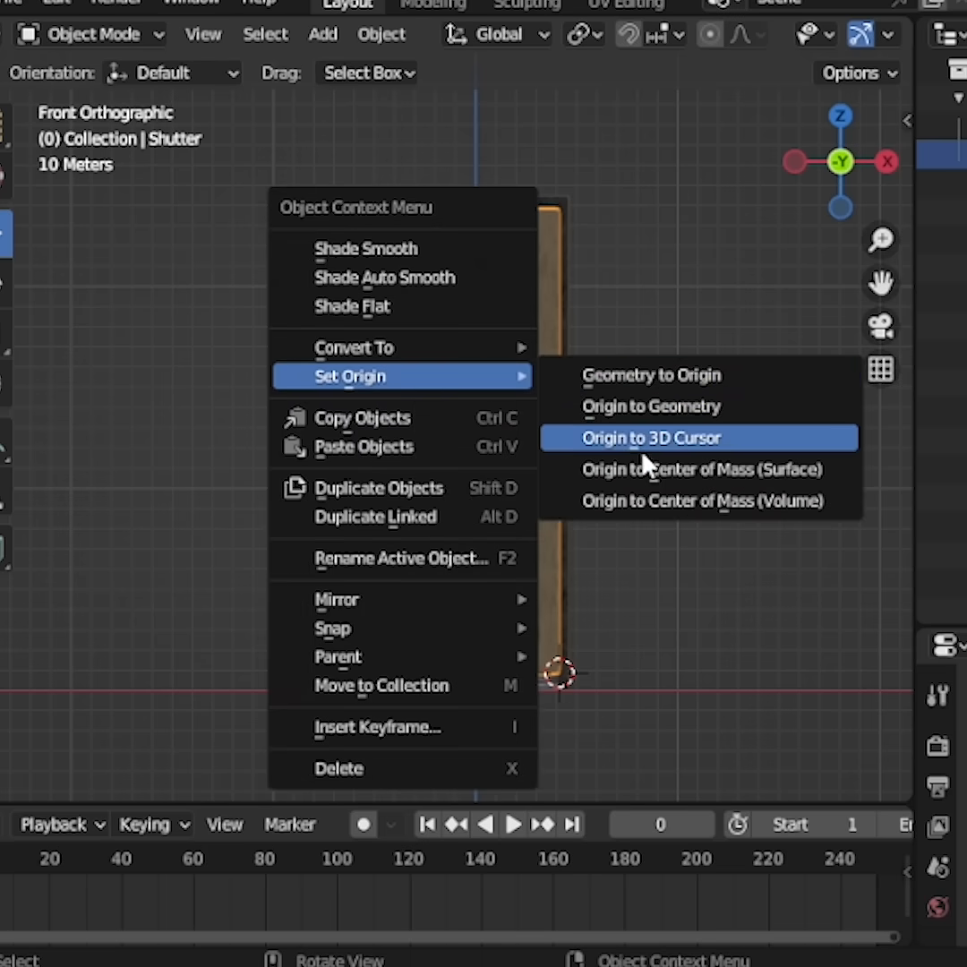
Back in Object Mode, set the shutter's origin to the 3D cursor
click(650, 438)
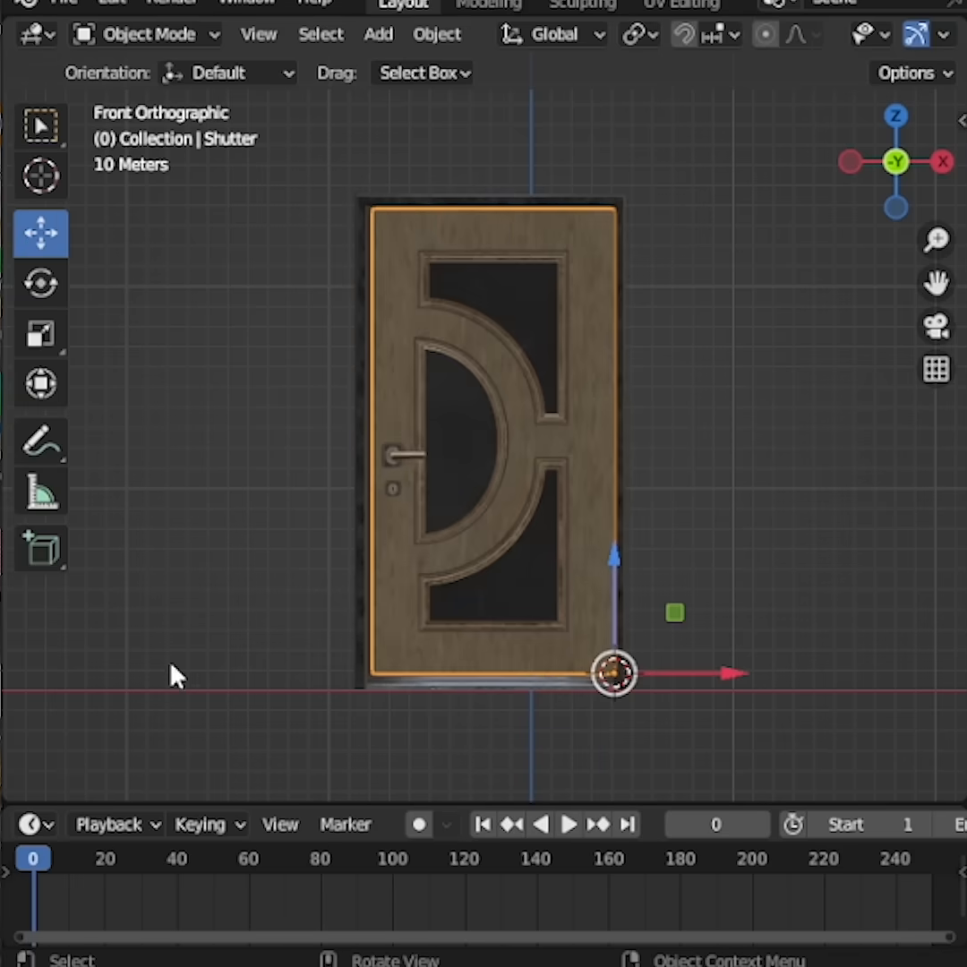
mouse_move(32, 877)
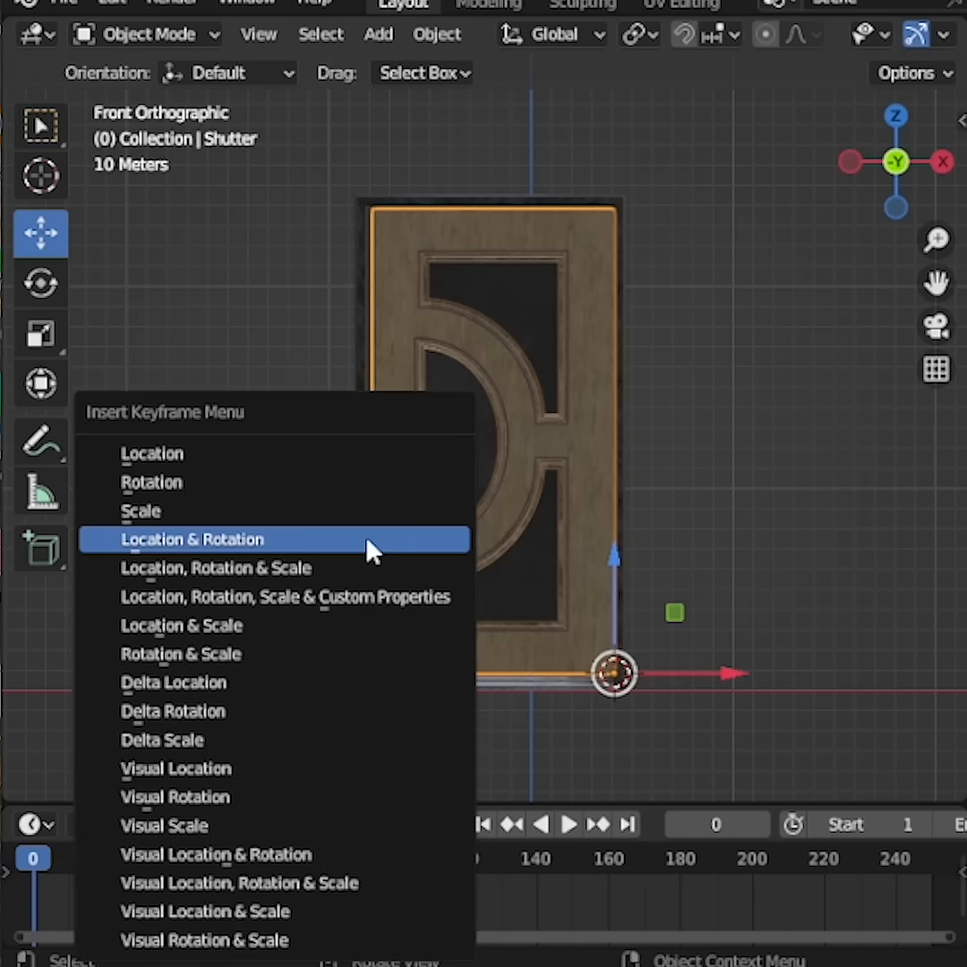
Insert a Location & Rotation keyframe for the closed shutter at frame 0
click(192, 539)
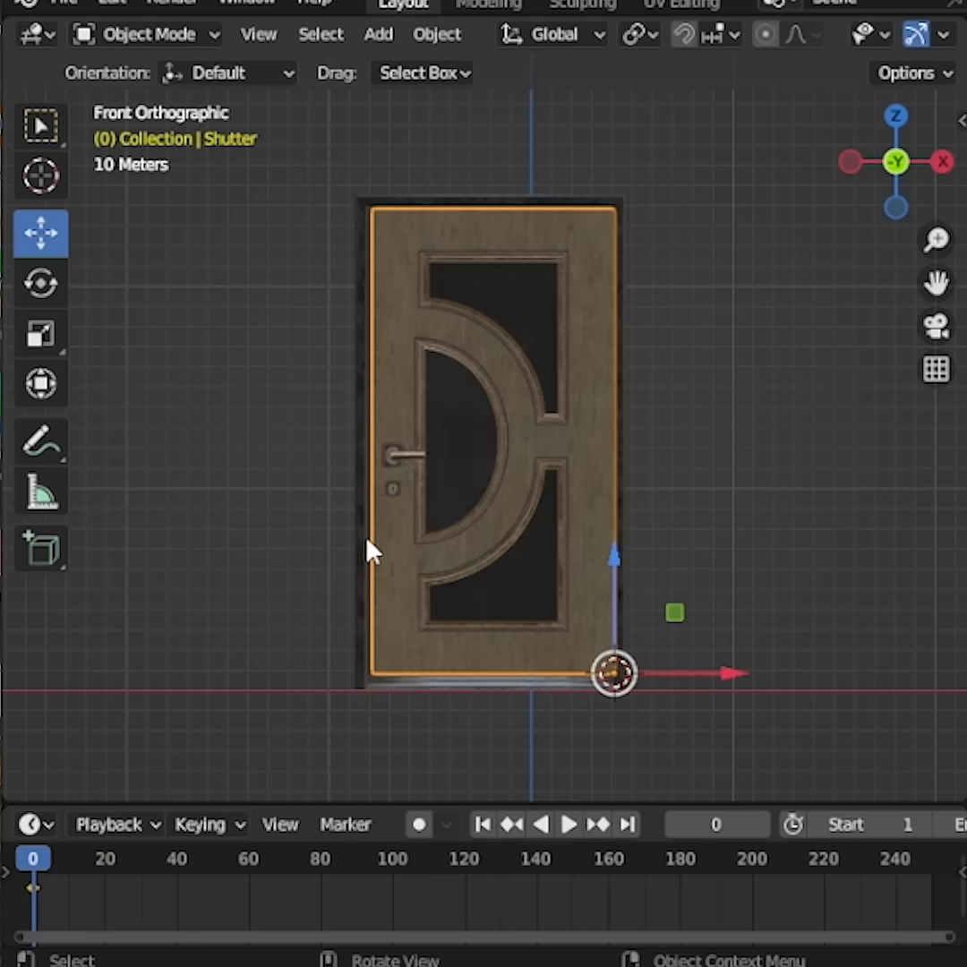
mouse_move(116, 775)
text(90)
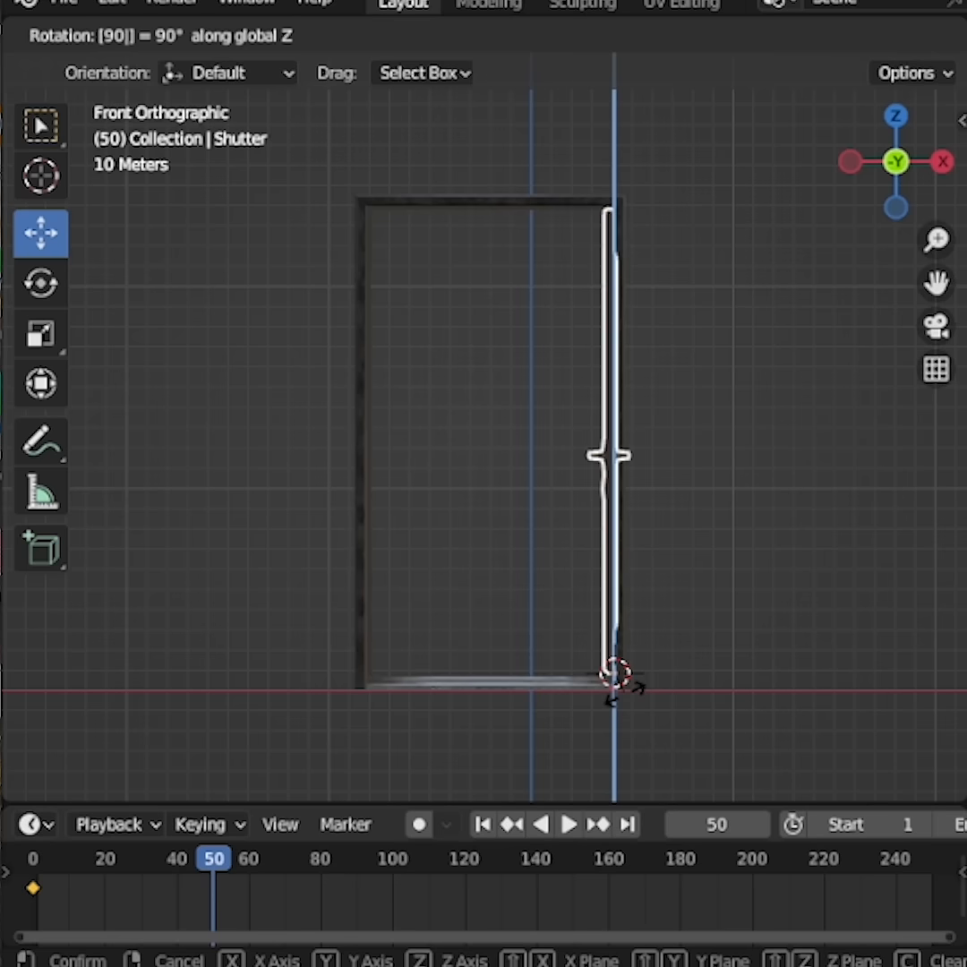
At frame 50, rotate the shutter 90° around Z and insert a Location & Rotation keyframe
click(613, 671)
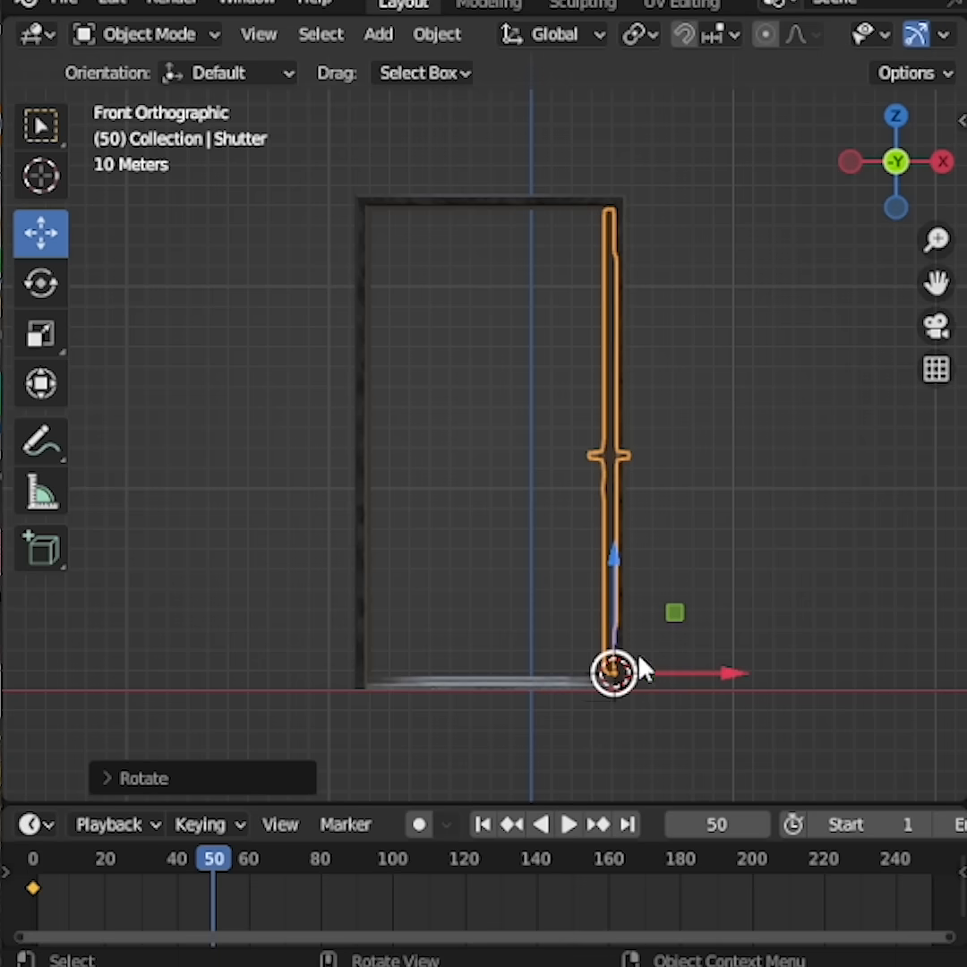
mouse_move(672, 600)
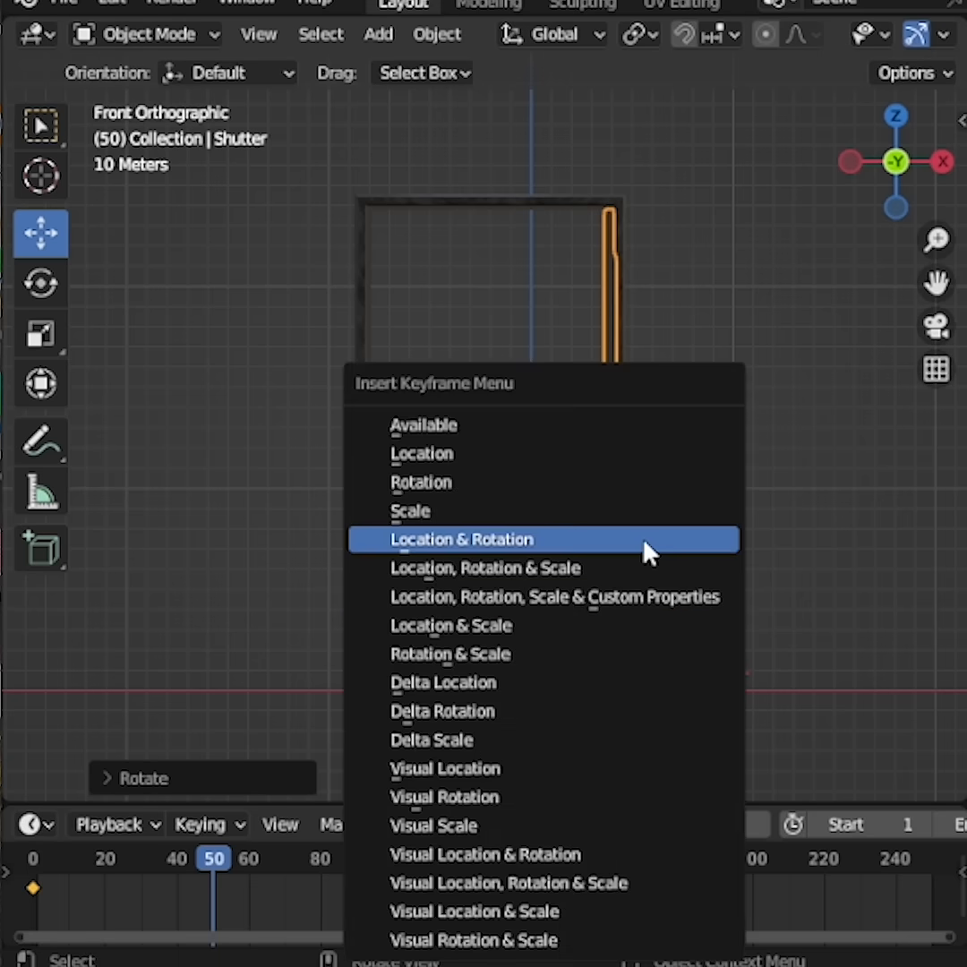
click(461, 539)
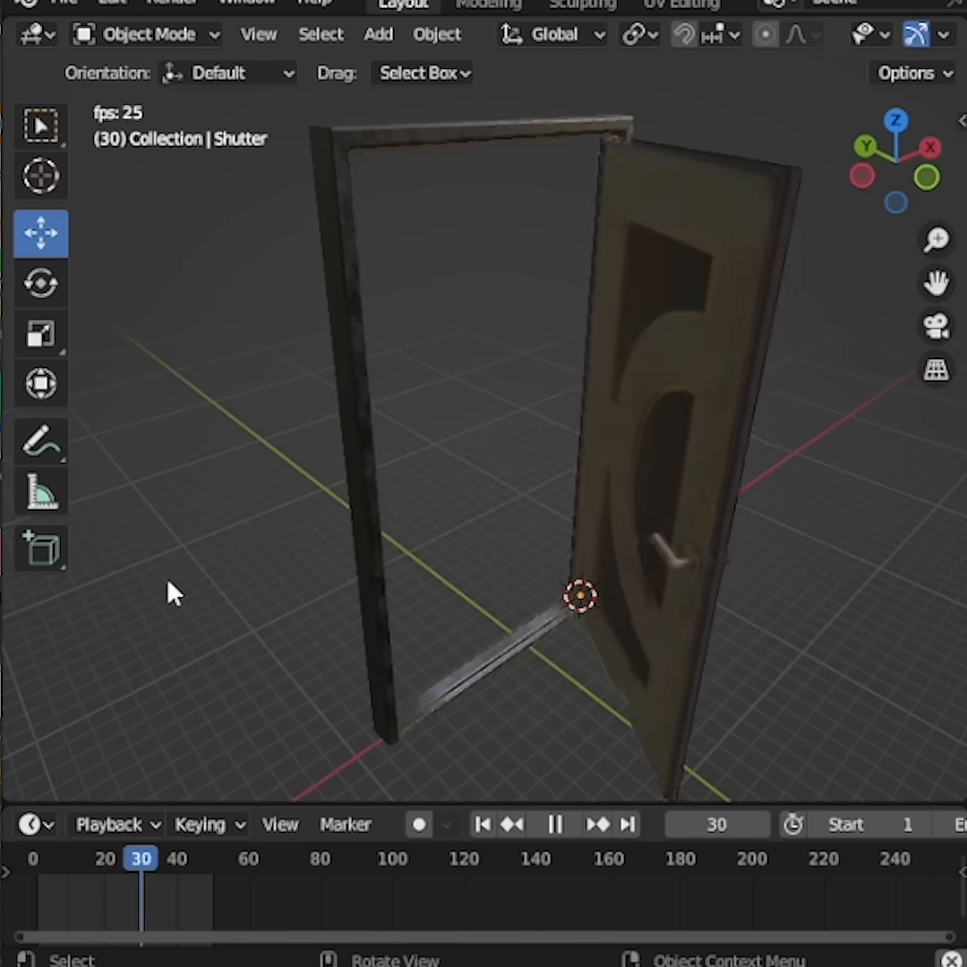